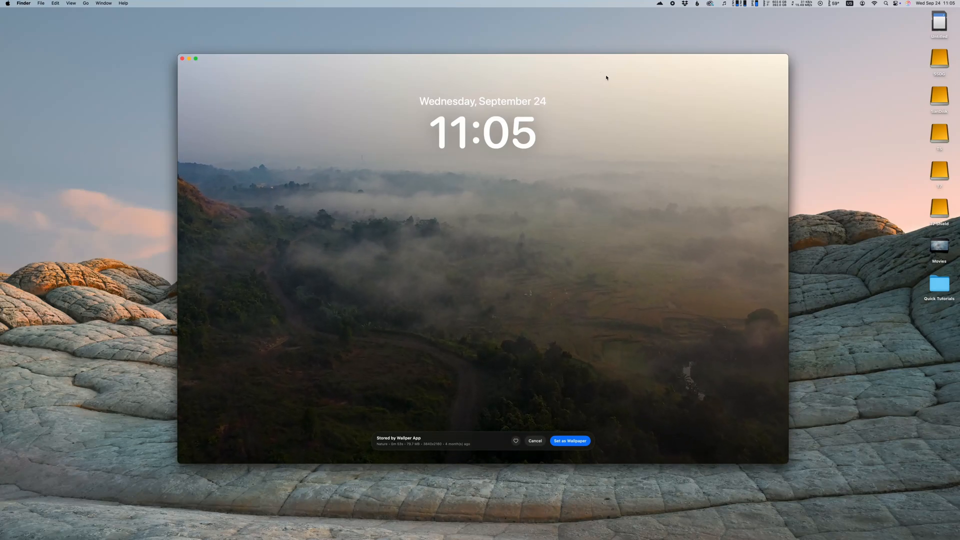
Apply the previewed video as the desktop's live wallpaper
click(569, 440)
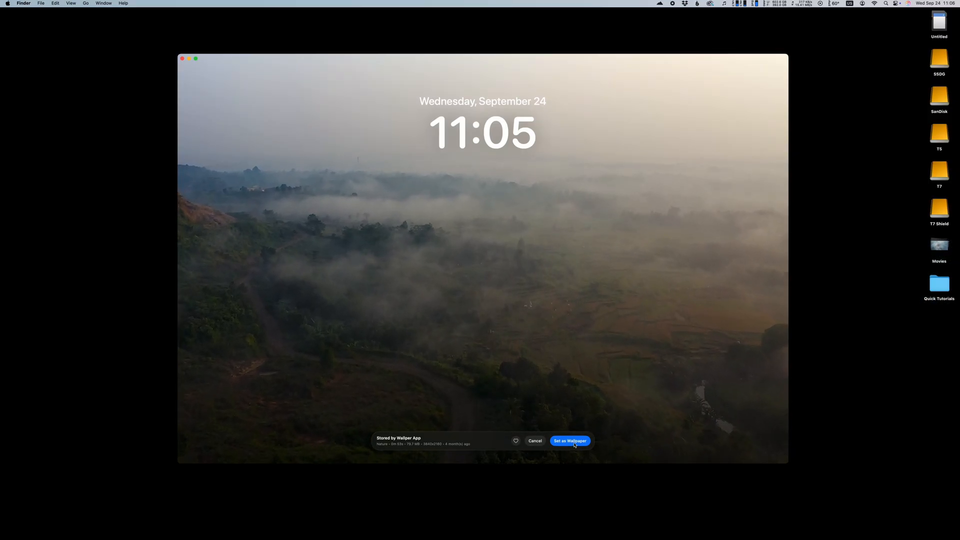
click(569, 441)
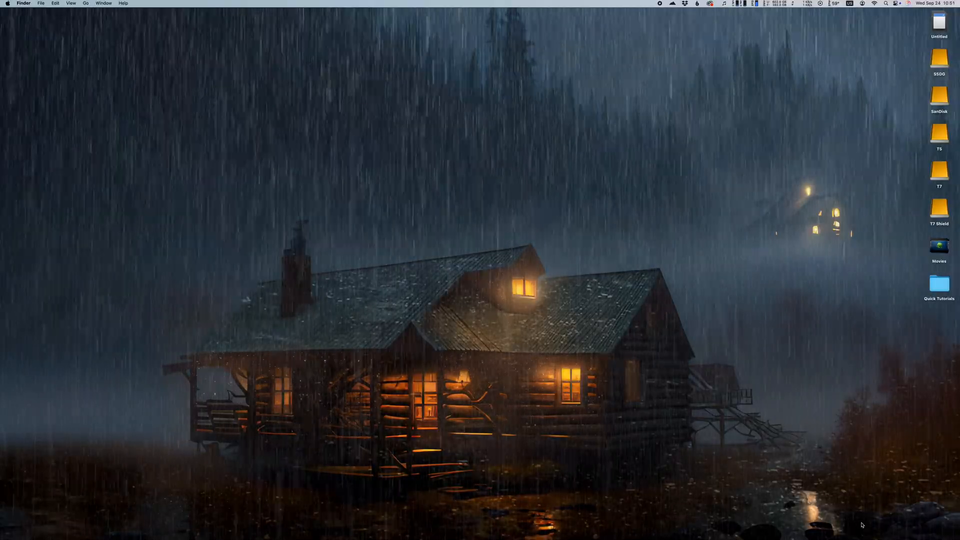
Open the main Wallper window from its menu bar icon
click(672, 3)
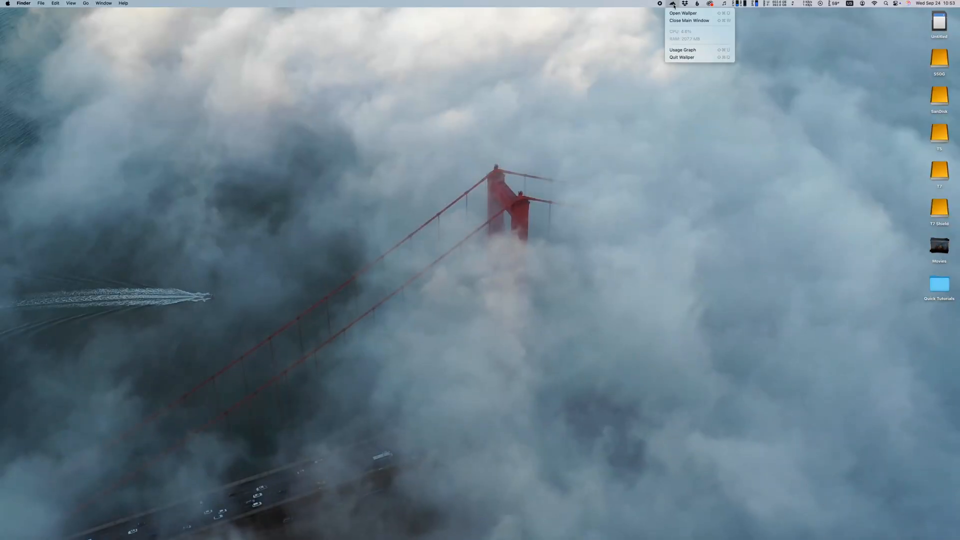
click(683, 13)
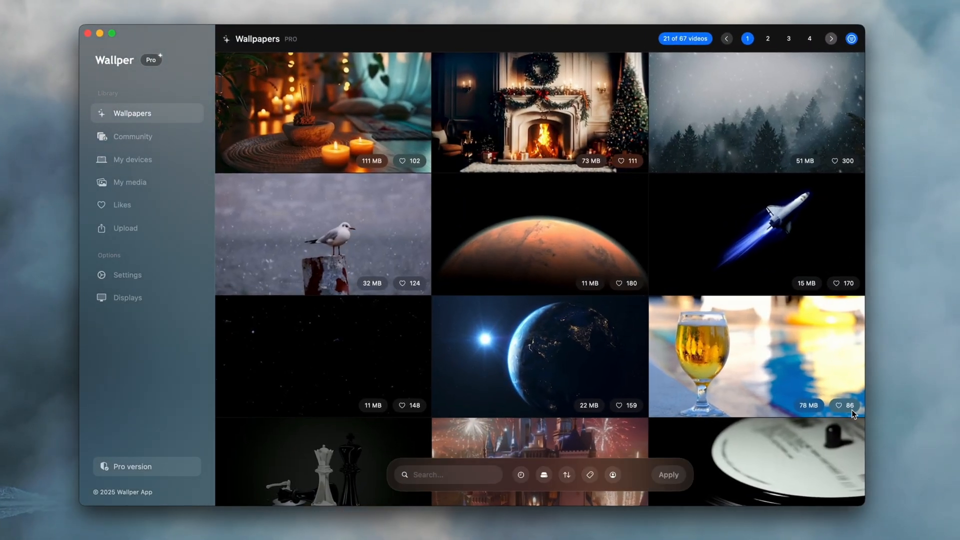
mouse_move(349, 121)
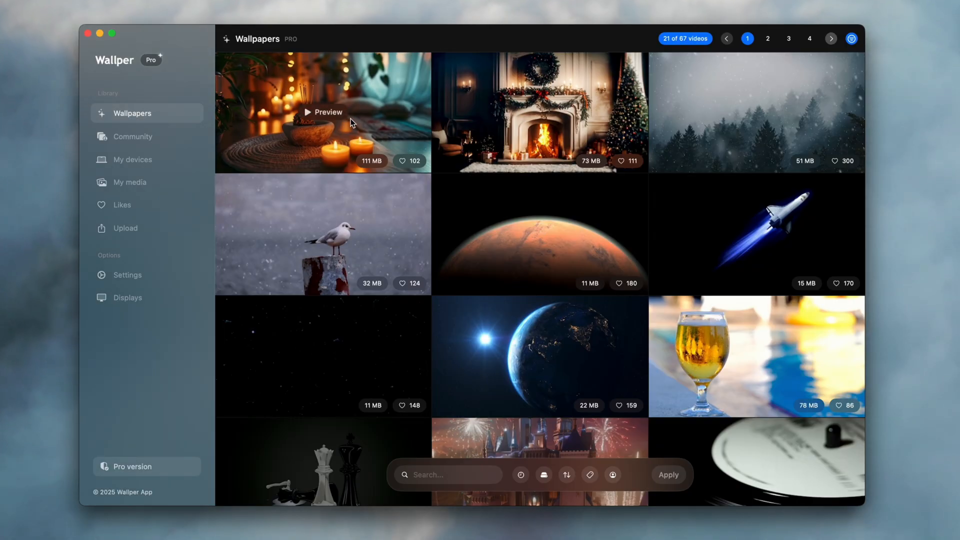
Scroll the Wallpapers grid and go to page 2 of the library
scroll(down, 3)
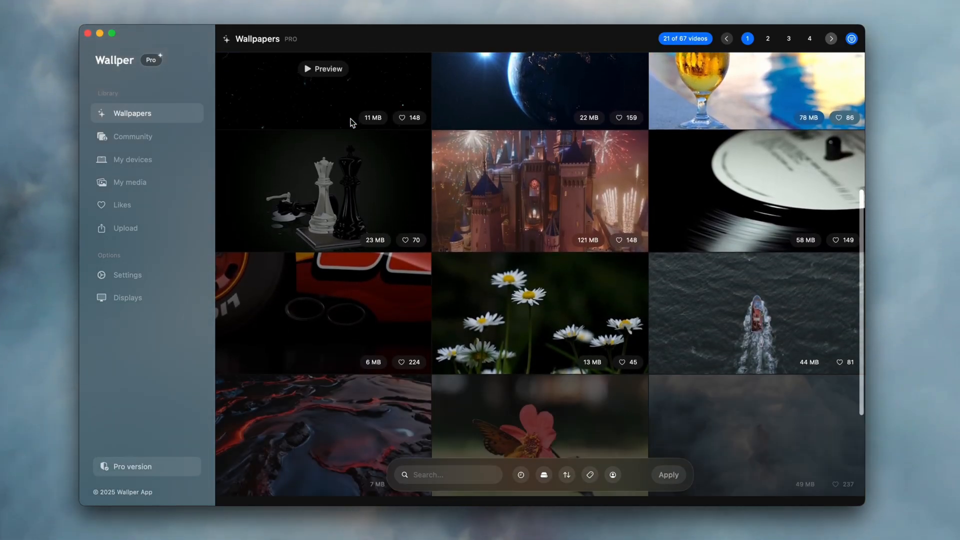
scroll(down, 3)
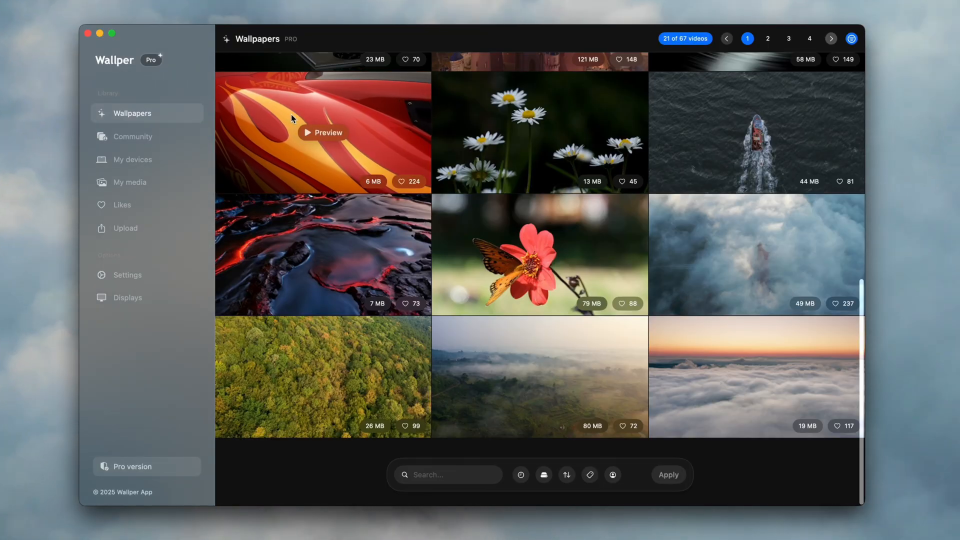
click(322, 132)
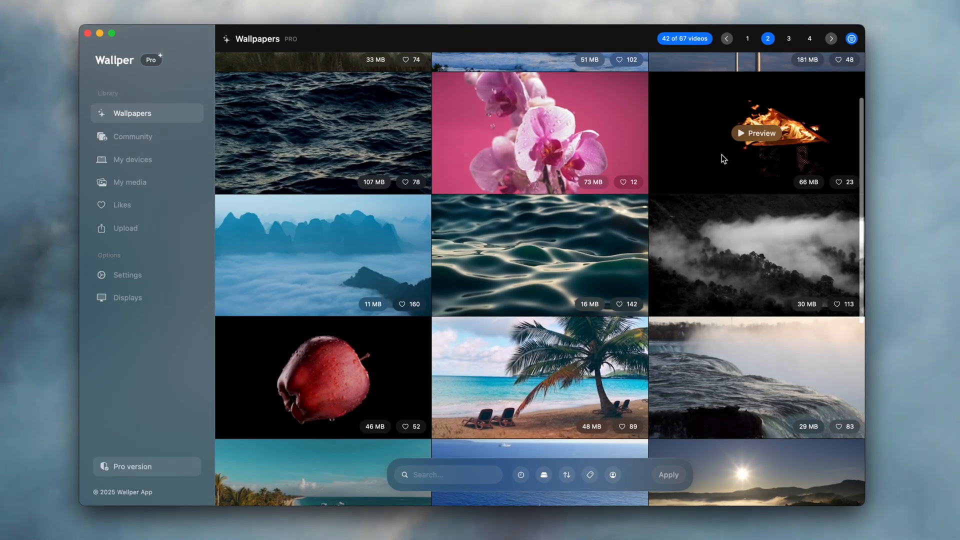
Preview the red apple video and set it as the desktop wallpaper
click(756, 133)
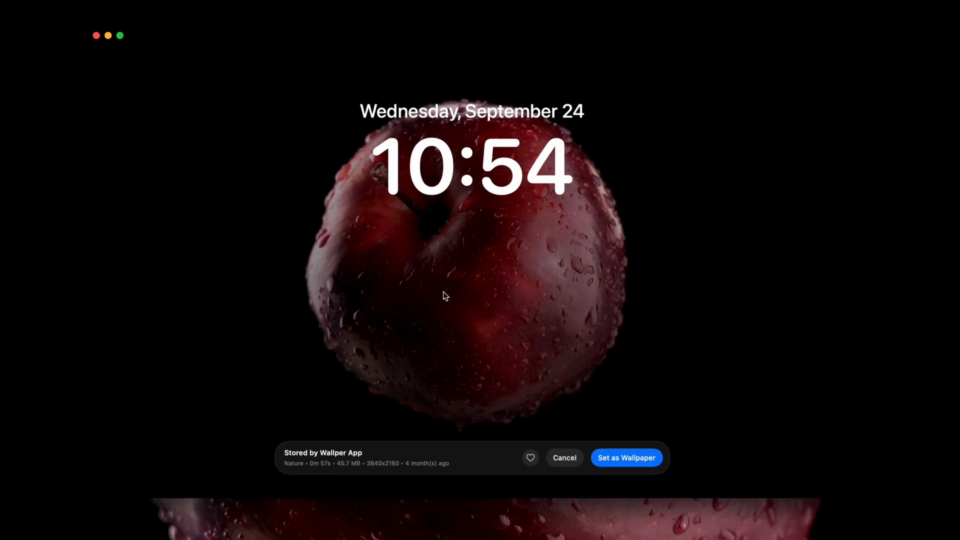
click(625, 457)
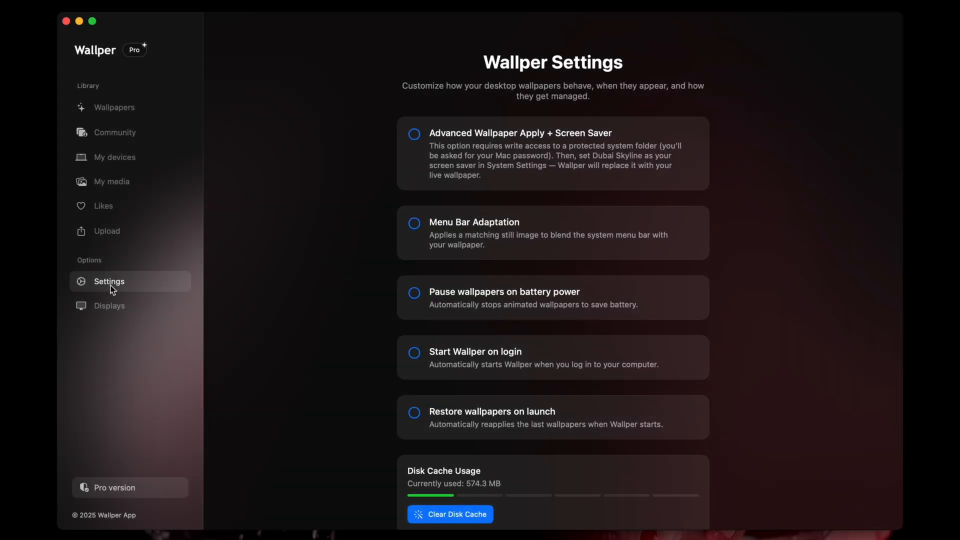
Scroll through the settings page's wallpaper options, disk cache and Wallpaper of the Day
scroll(down, 3)
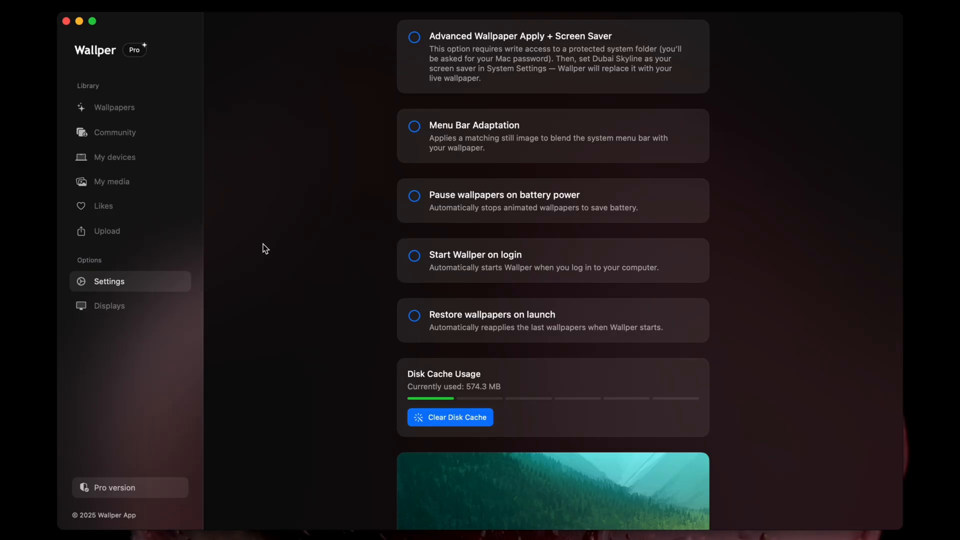
scroll(down, 3)
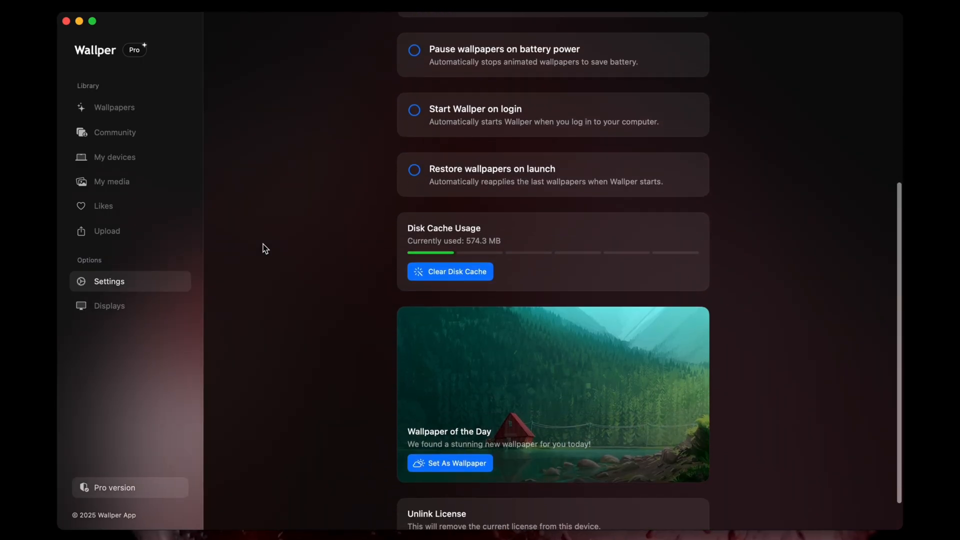
scroll(down, 3)
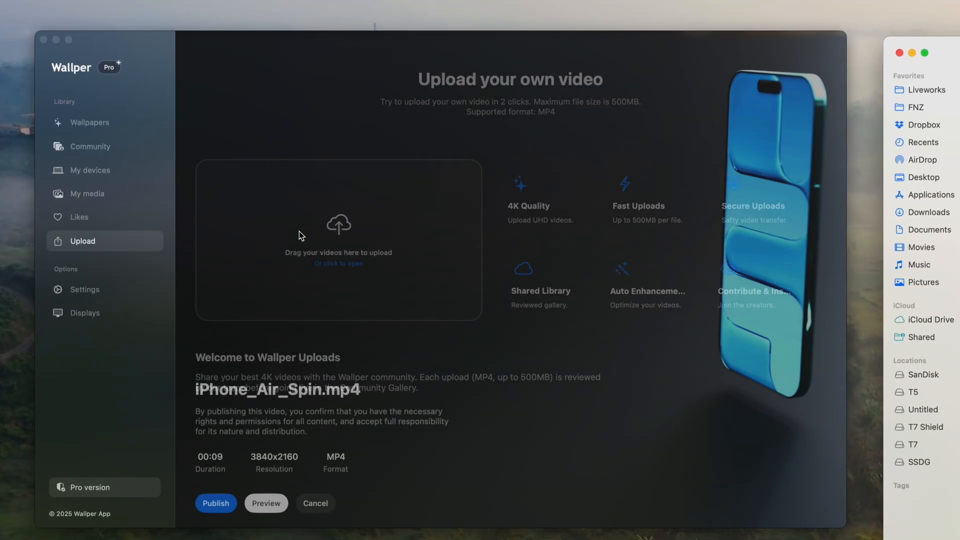
Preview the loaded iPhone_Air_Spin.mp4 video full window
click(266, 503)
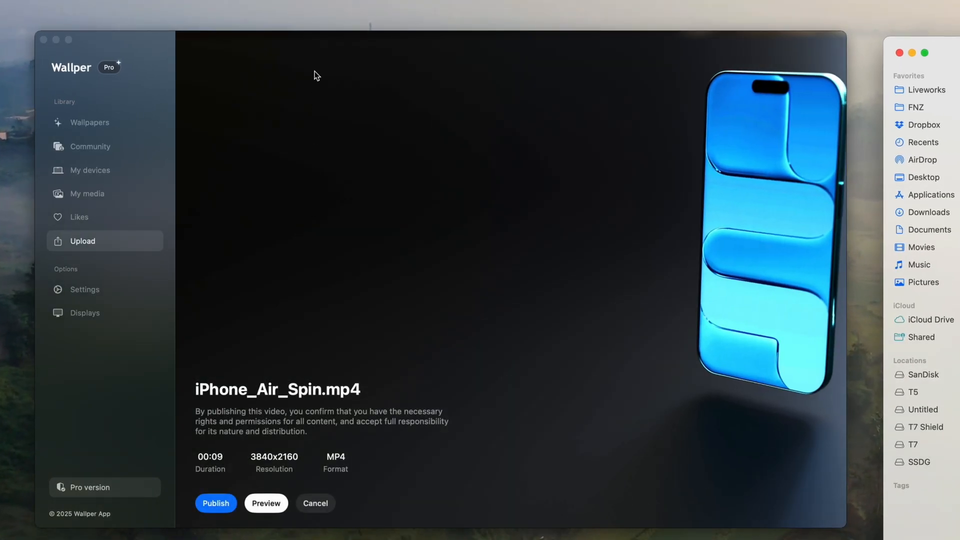